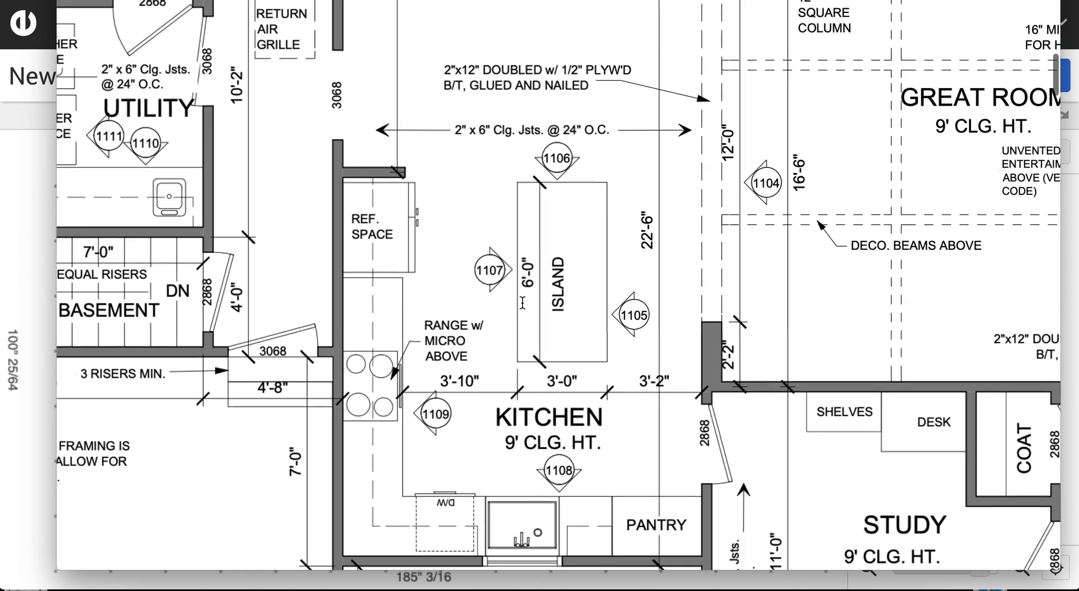
Load the kitchen floor-plan screenshot from the Desktop as the drawing's blueprint
scroll("down", 3)
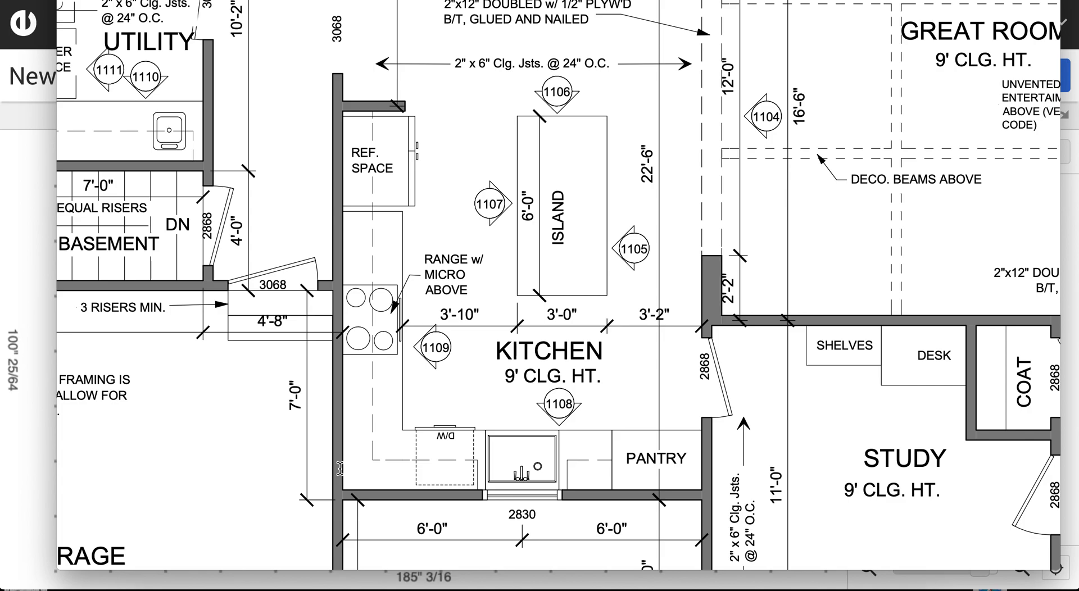
mouse_move(392, 221)
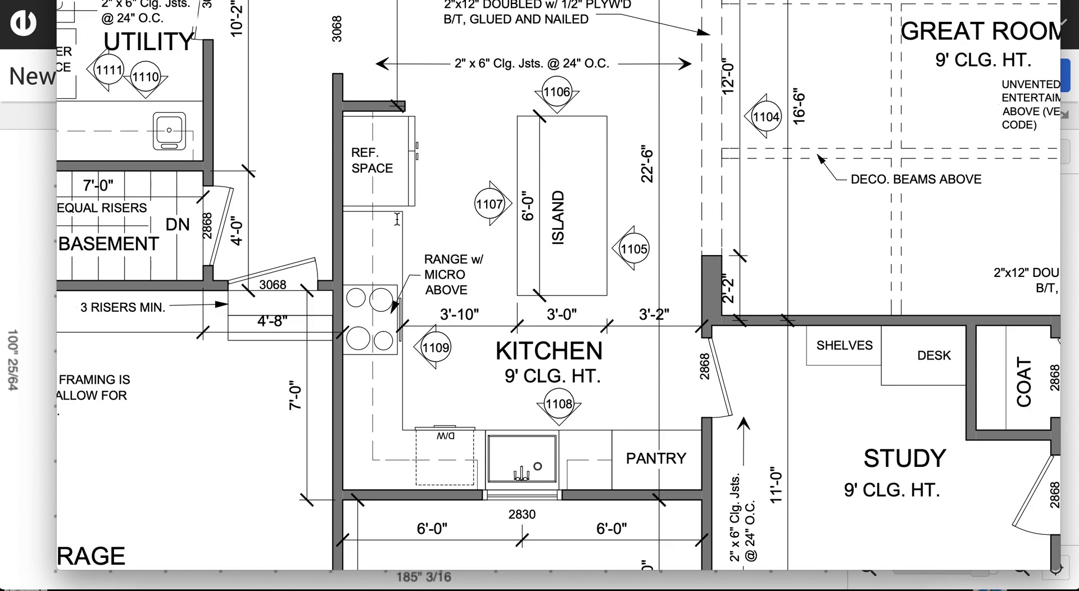
mouse_move(595, 91)
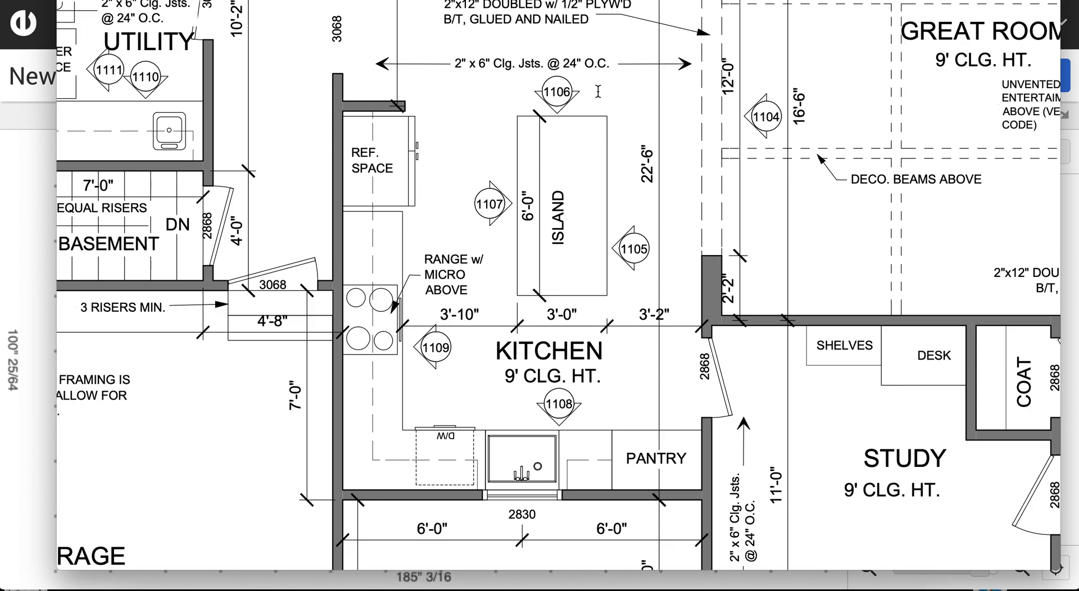
mouse_move(390, 152)
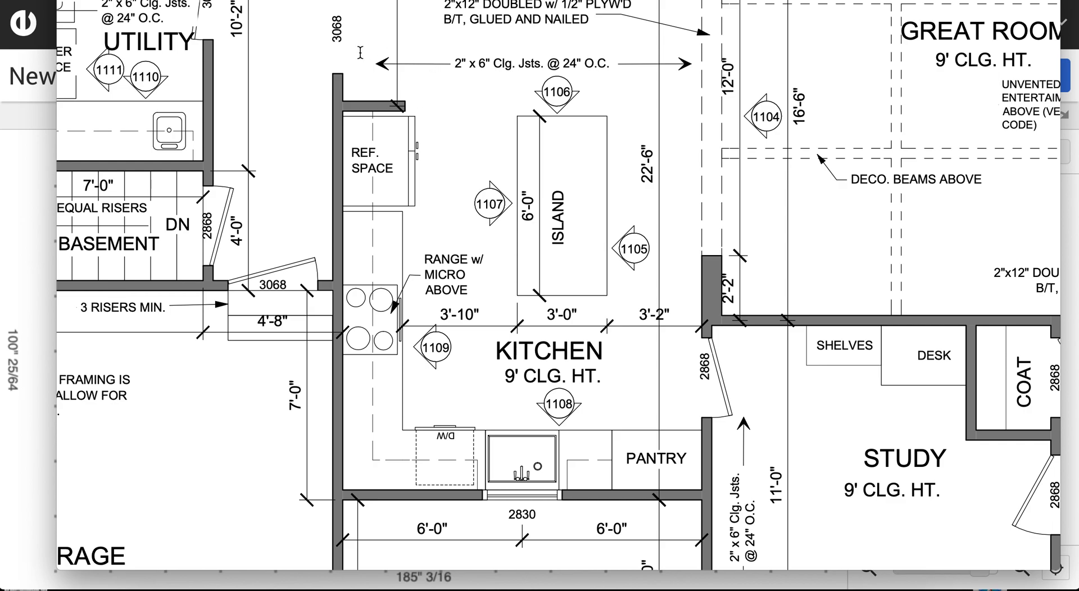
mouse_move(314, 71)
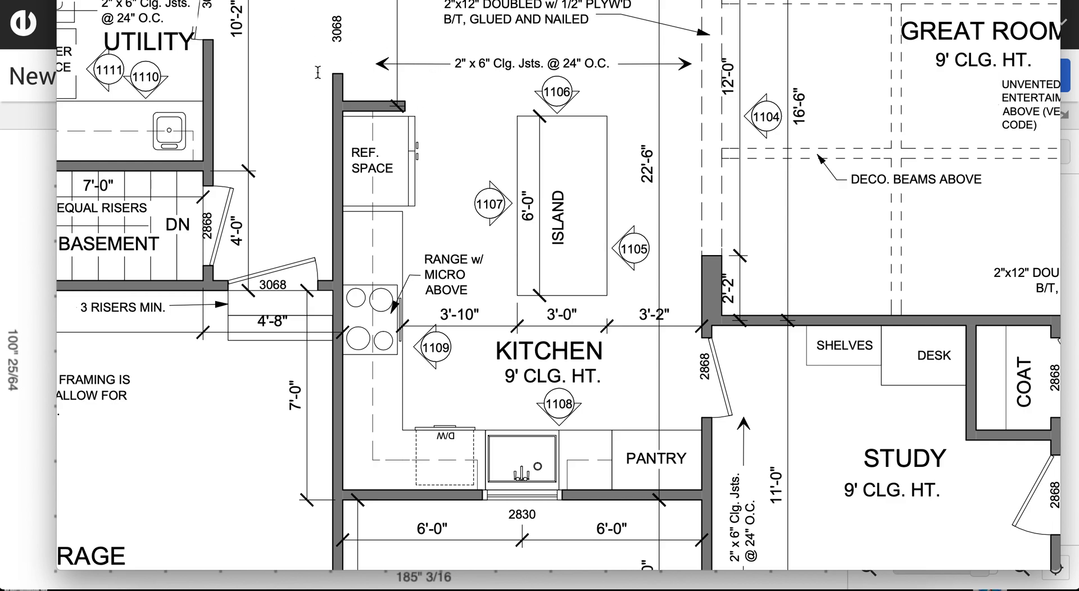
mouse_move(314, 64)
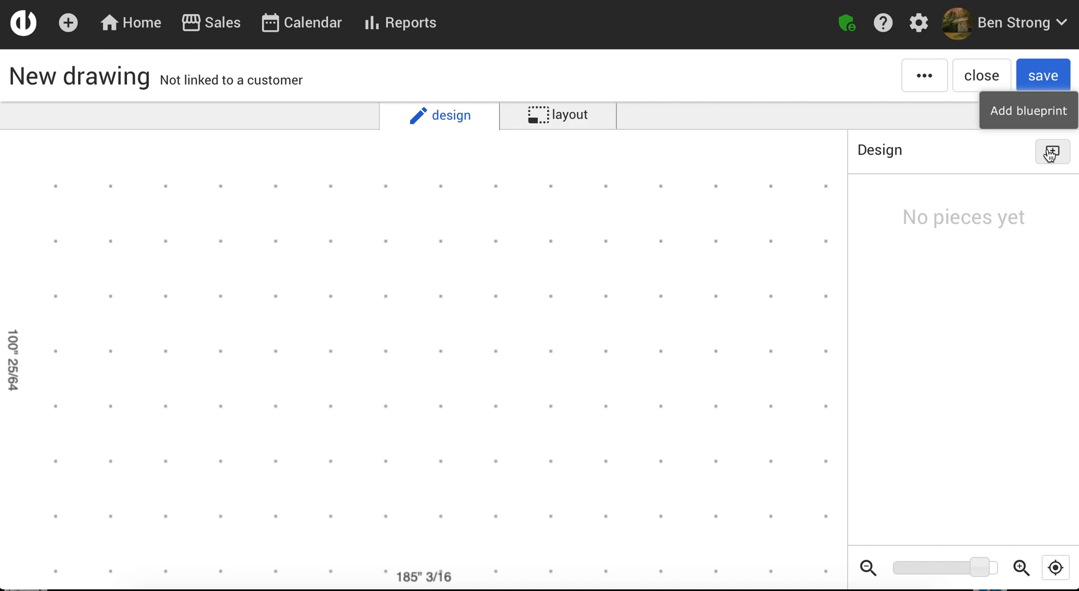
left_click(1050, 149)
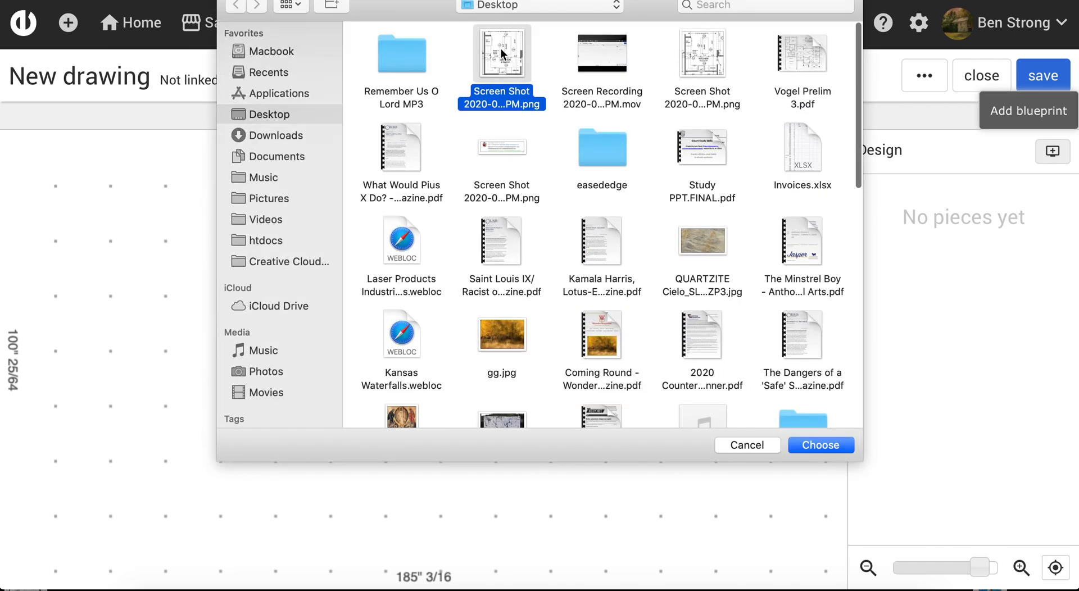
left_click(820, 445)
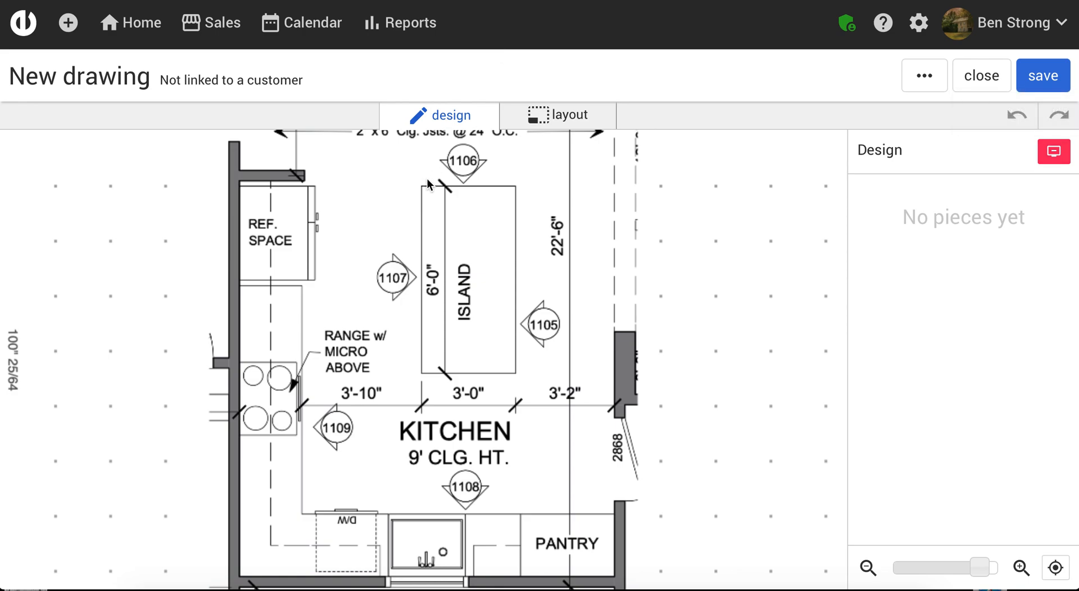
mouse_move(242, 306)
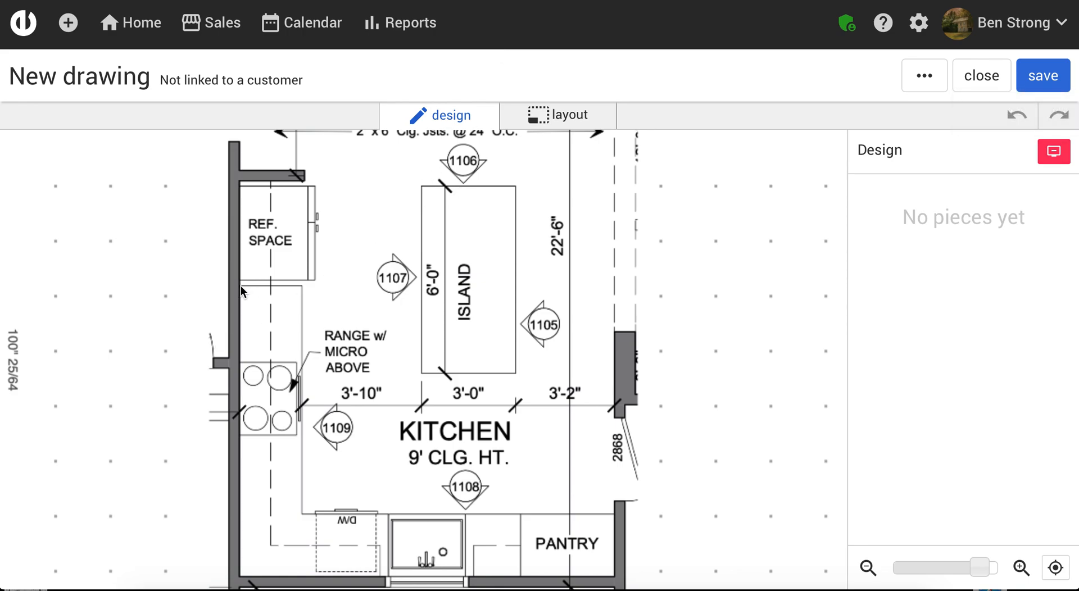
Trace the L-shaped counter (Shape 1, 10.43 sq ft) along the range and sink walls
left_click_drag(239, 285, 299, 286)
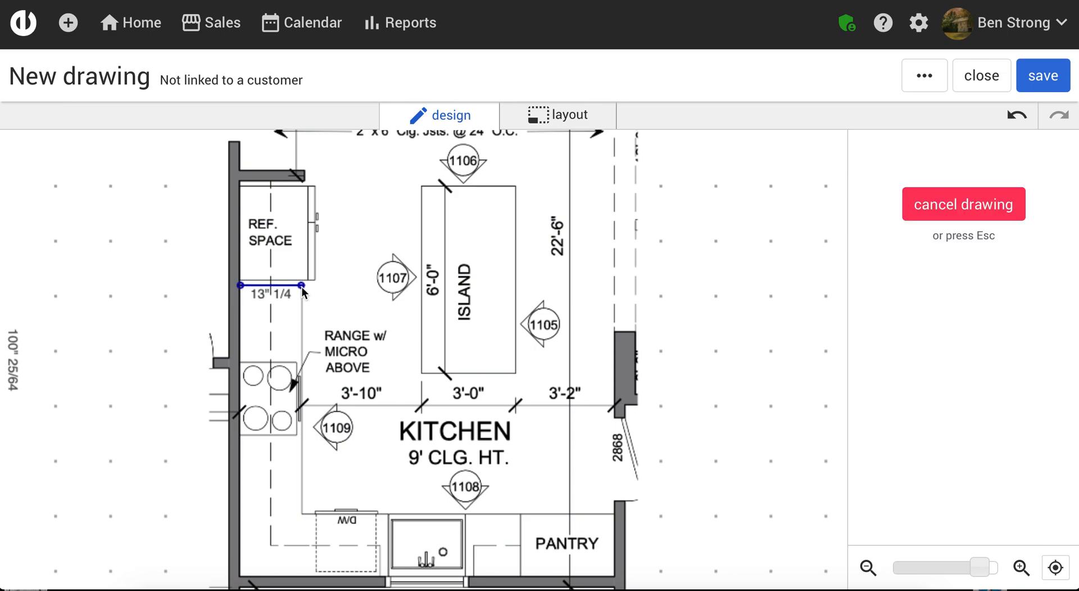
left_click_drag(299, 285, 299, 512)
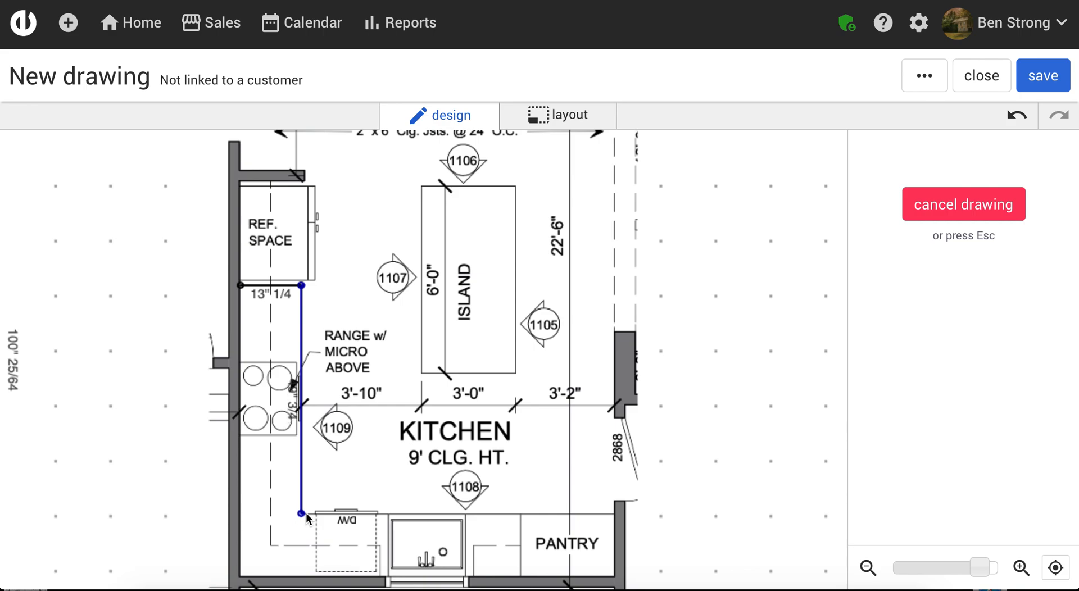
left_click_drag(301, 512, 522, 512)
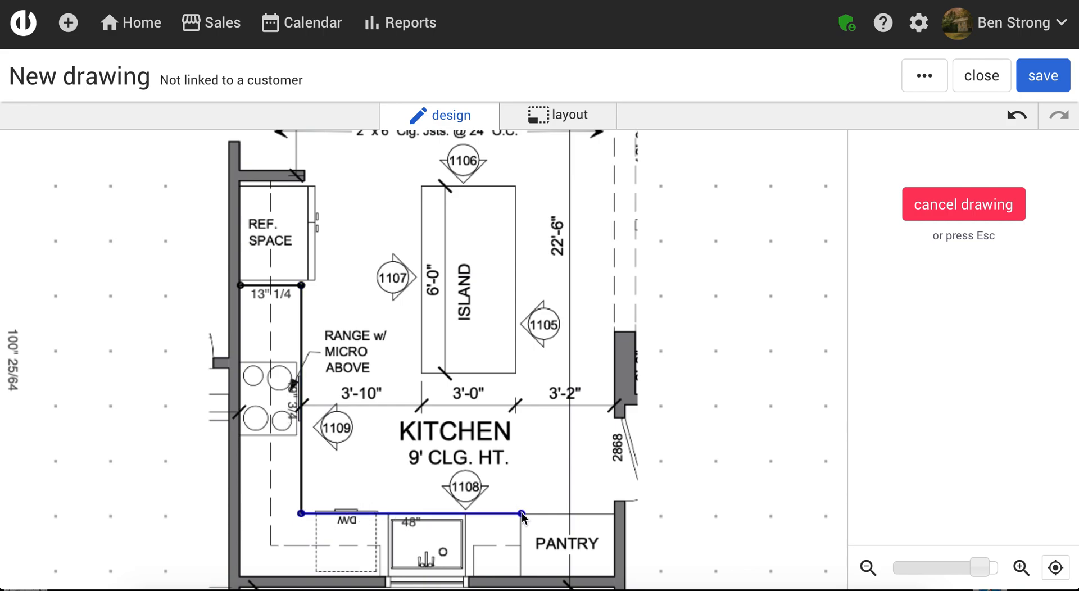
left_click_drag(521, 514, 522, 579)
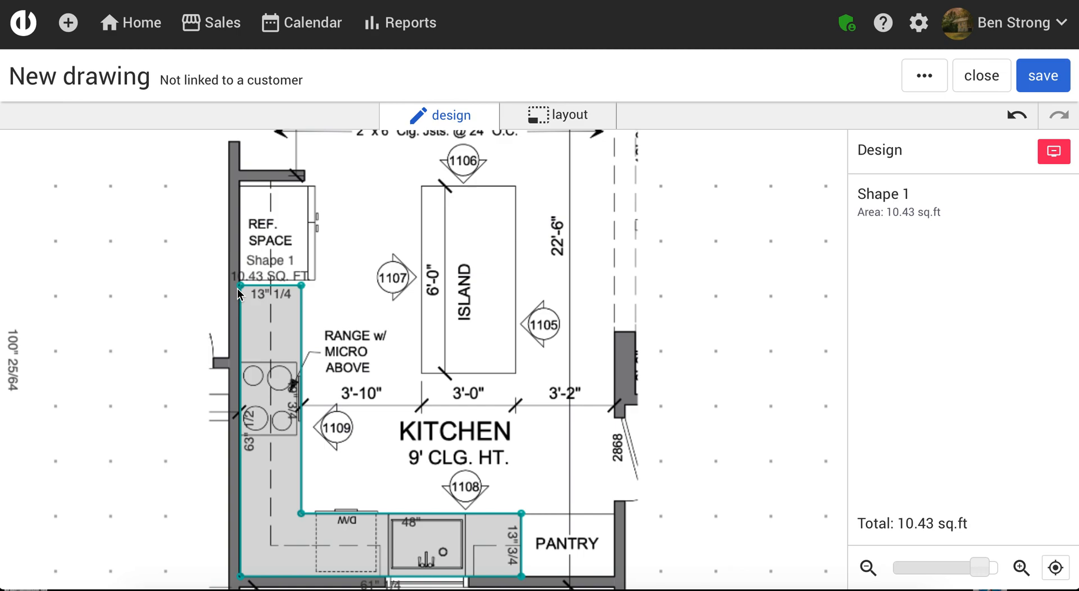
mouse_move(258, 300)
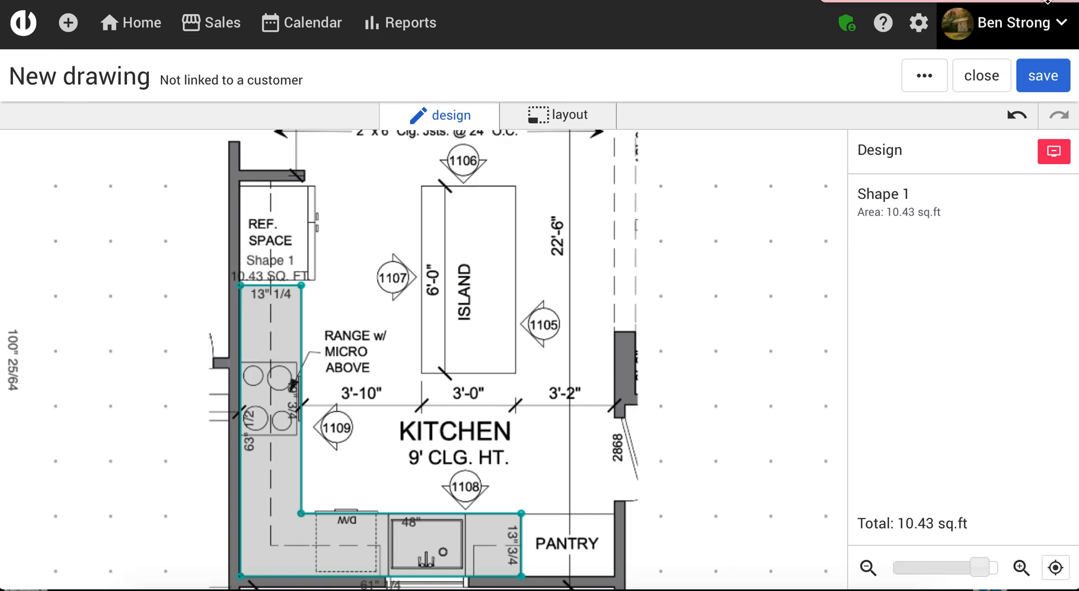
mouse_move(141, 544)
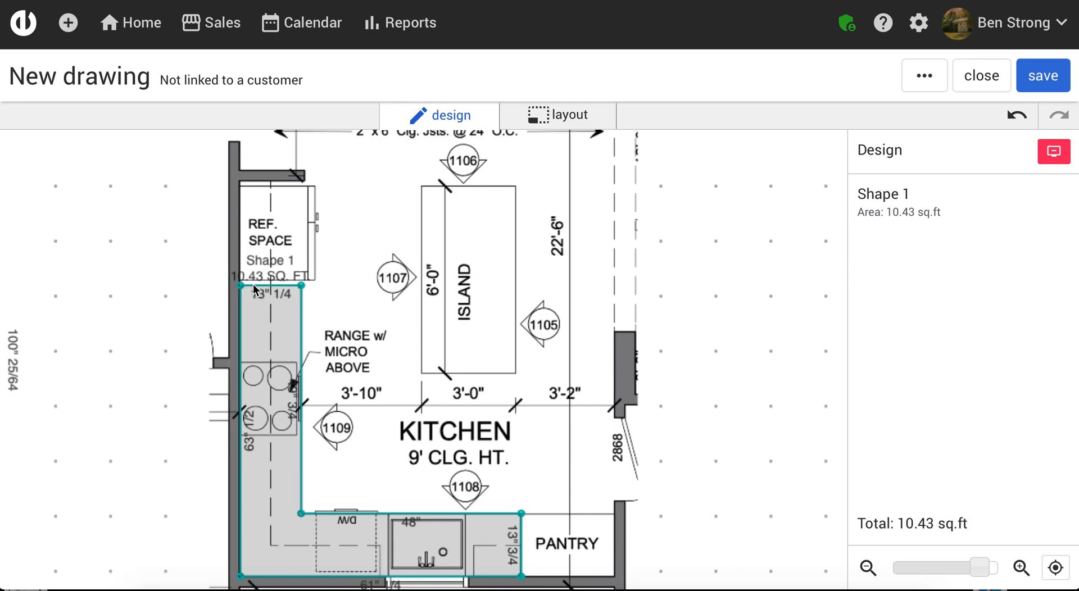
mouse_move(278, 308)
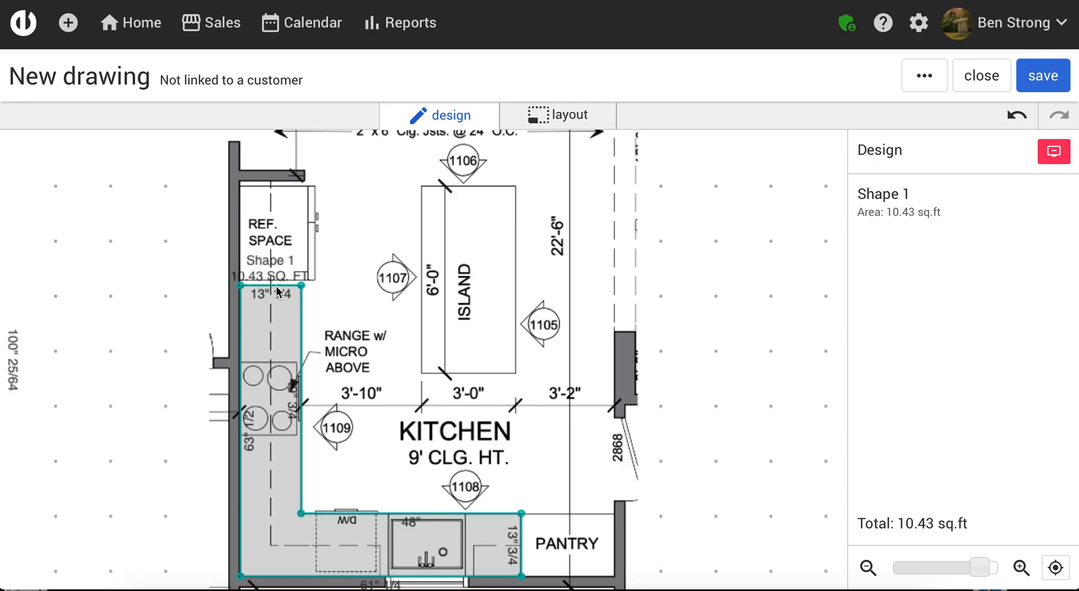
Scale the entire L-shaped piece so its short top edge measures 25.5 inches
left_click(270, 284)
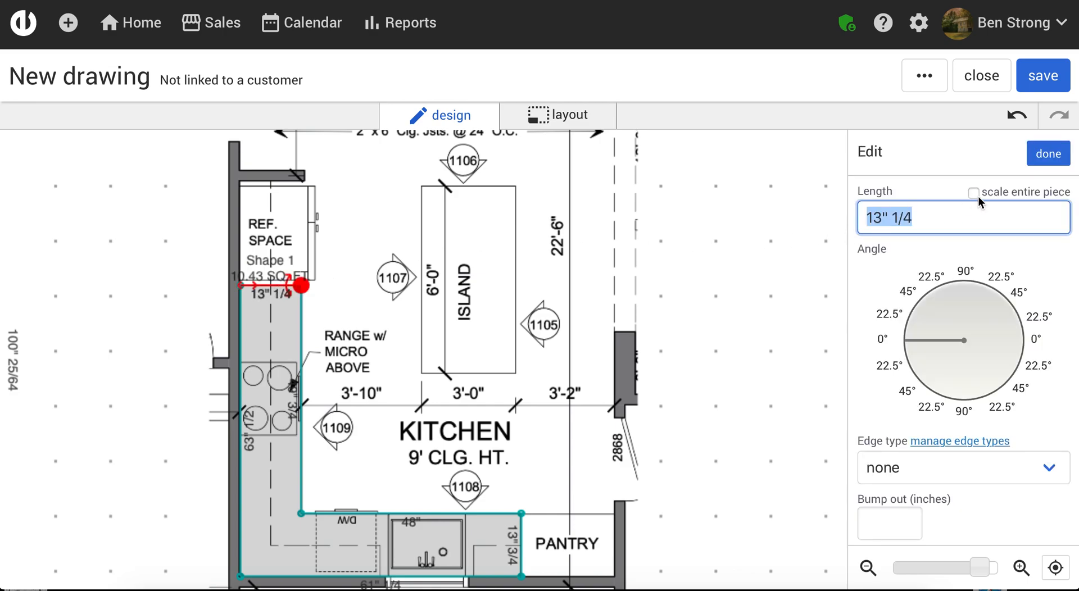
mouse_move(976, 202)
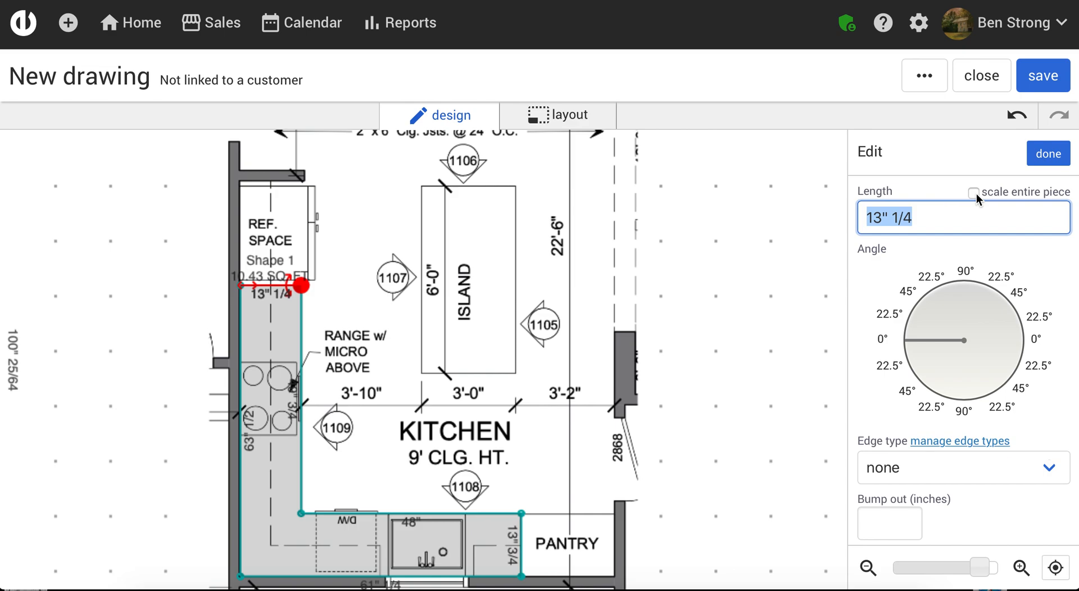
left_click(972, 193)
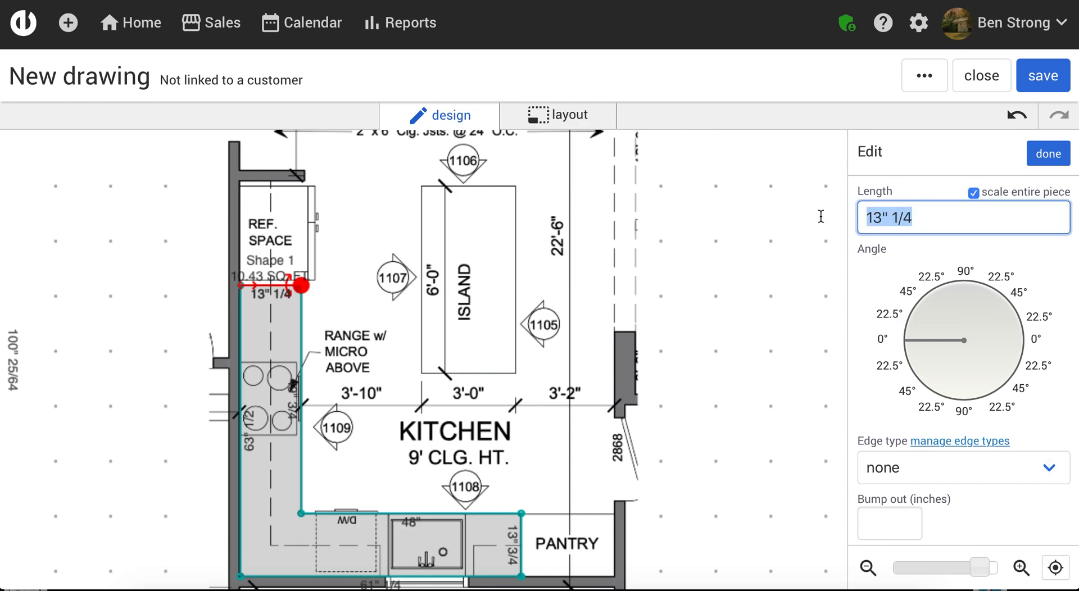
type("25.5")
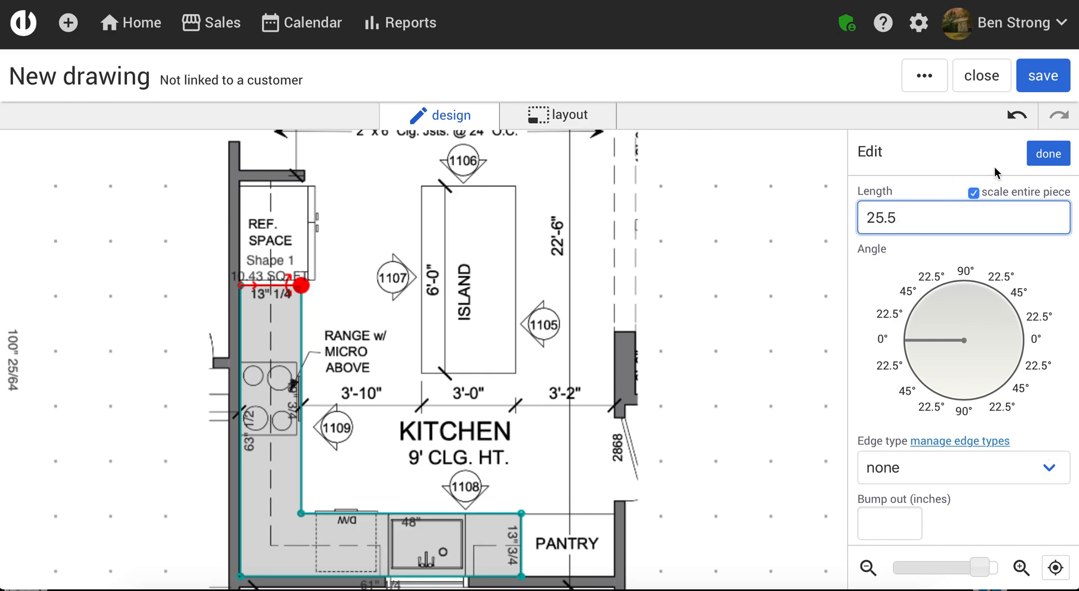
left_click(1048, 154)
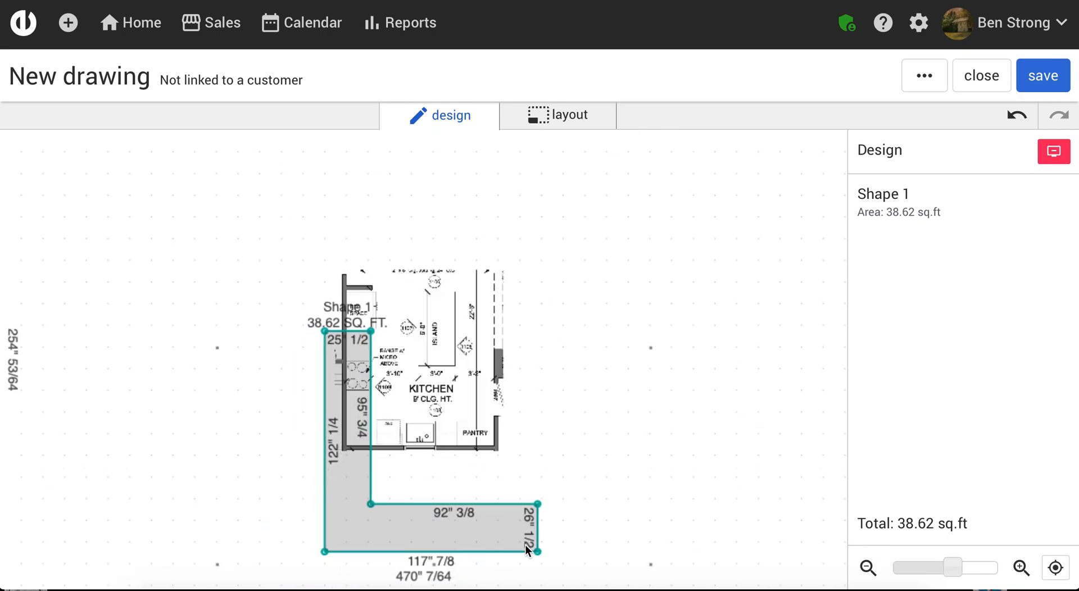
mouse_move(542, 522)
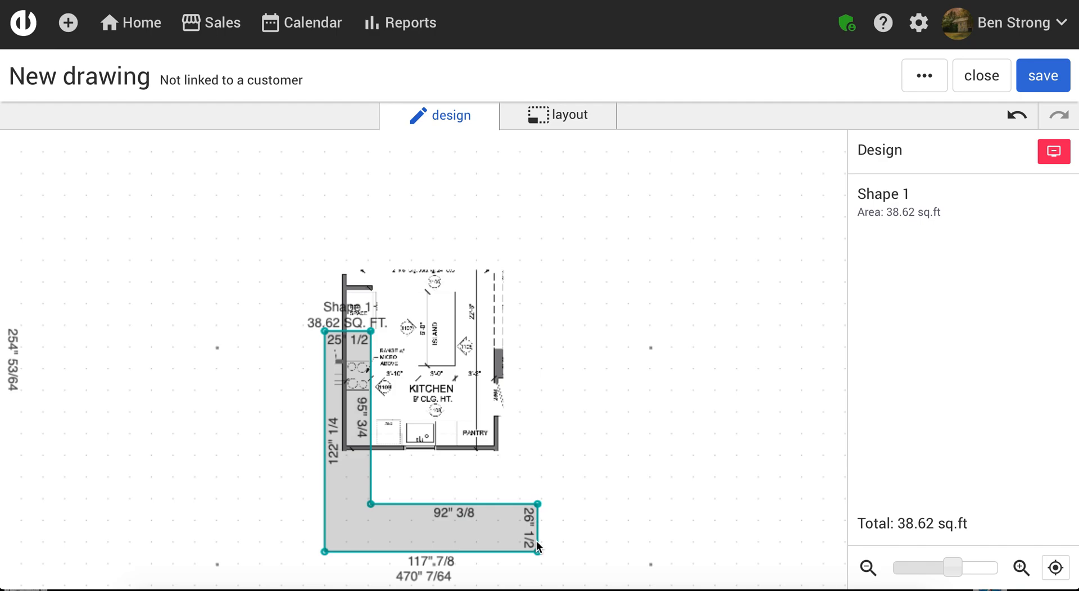
Set the L-shaped piece's short right end to 25.5 inches without scaling the whole piece
left_click(535, 540)
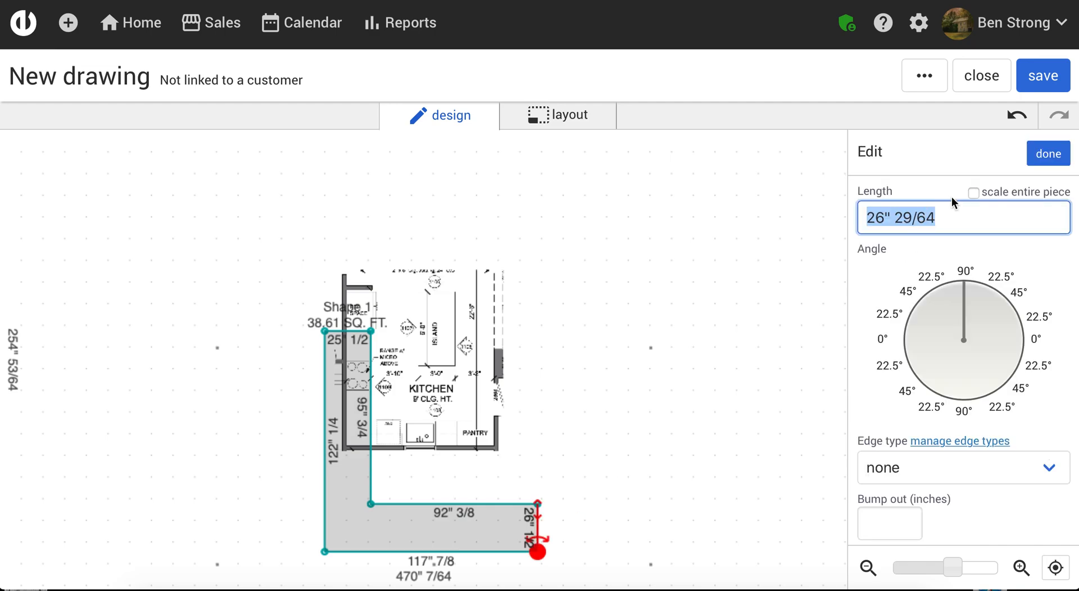
type("25.5")
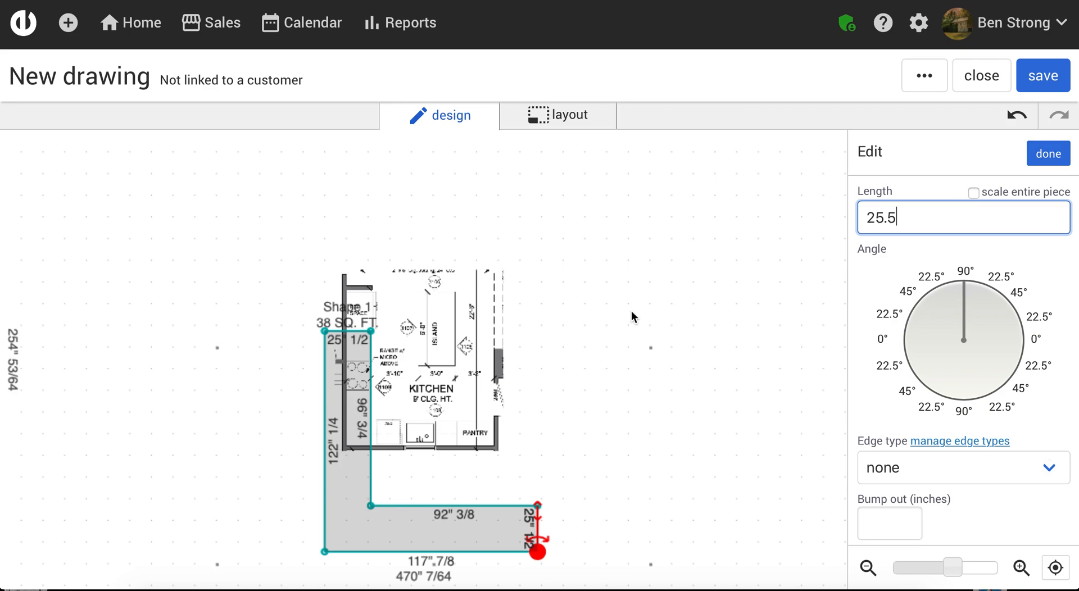
mouse_move(439, 531)
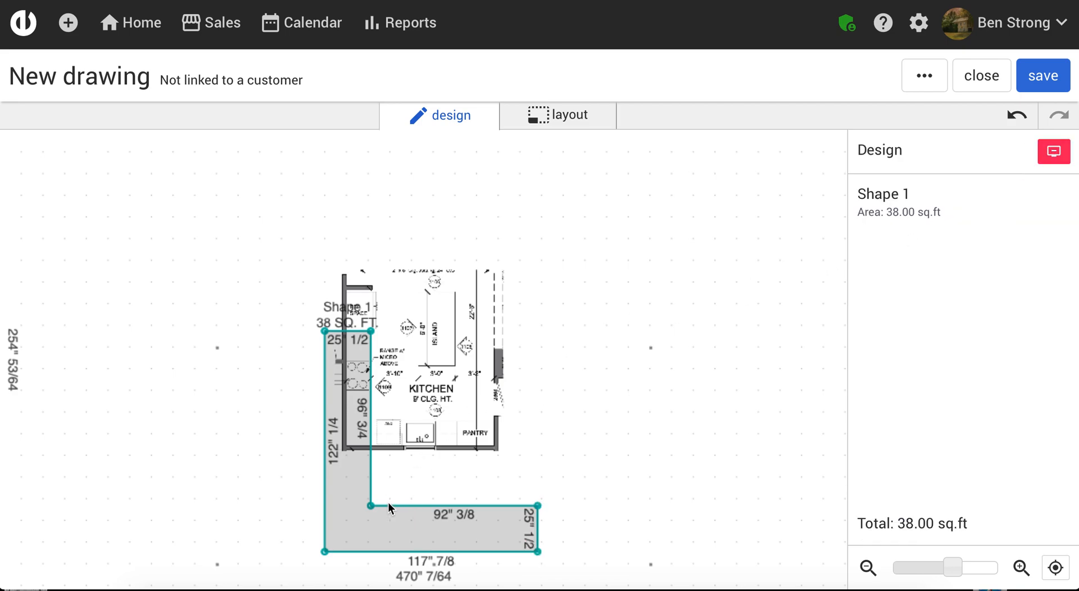
mouse_move(386, 533)
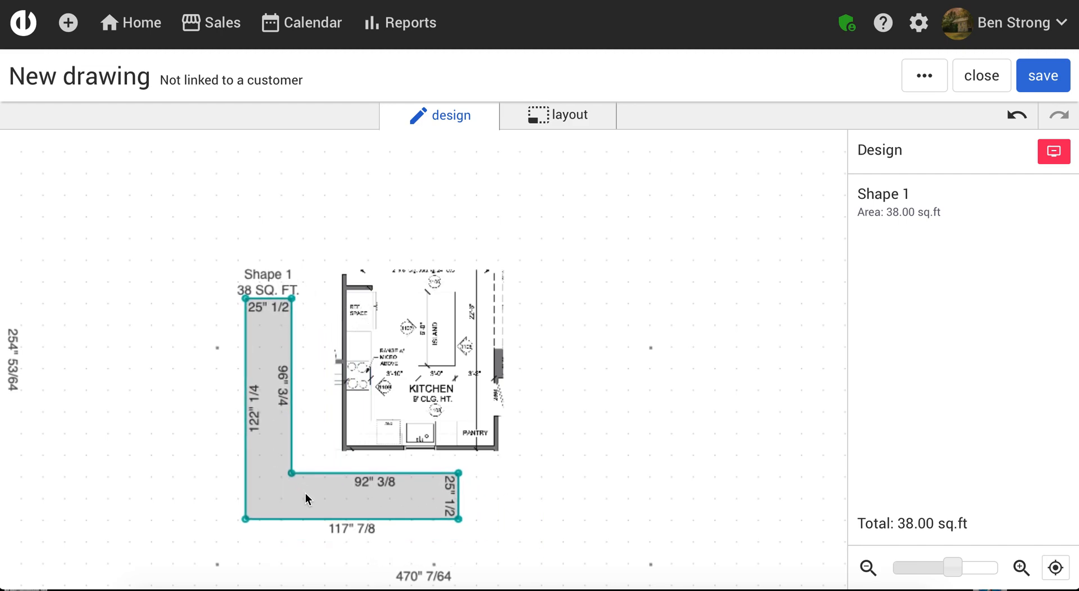
mouse_move(781, 283)
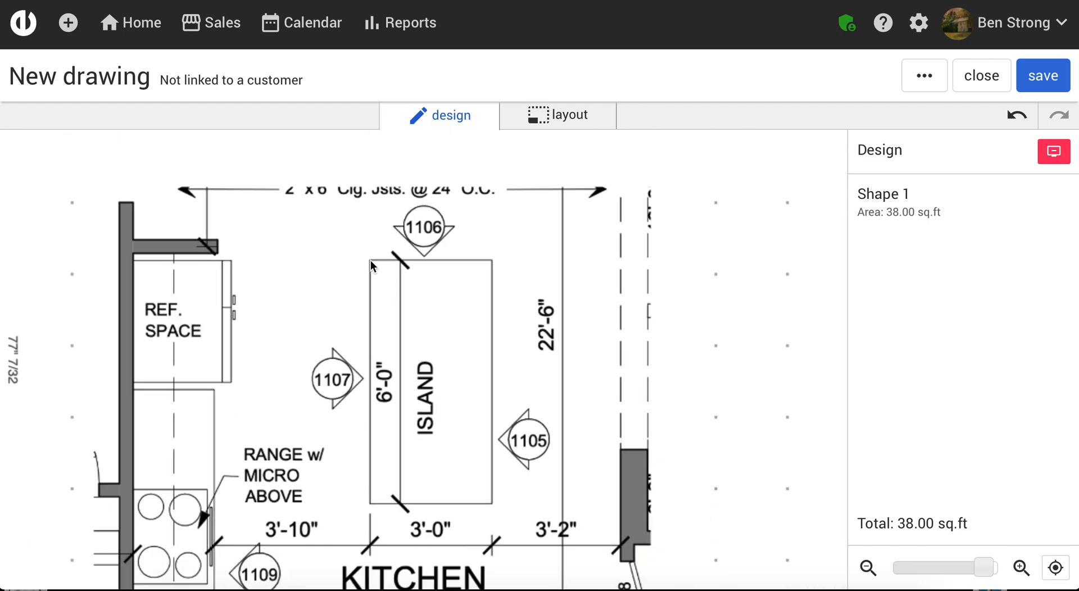
Trace a rectangular Shape 2 over the blueprint's island outline
left_click_drag(368, 260, 369, 507)
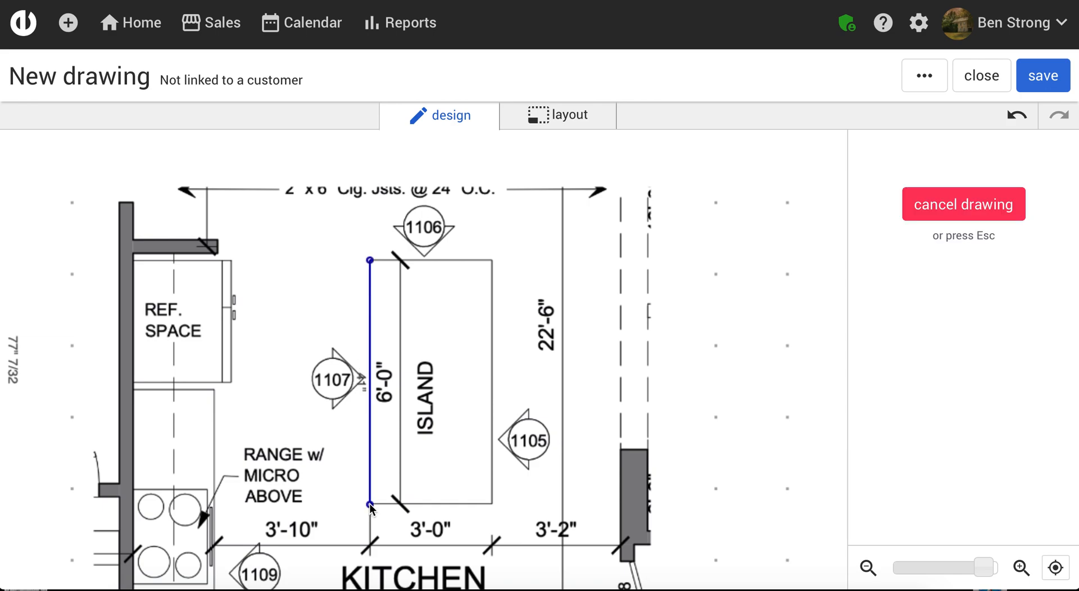
left_click_drag(369, 505, 492, 504)
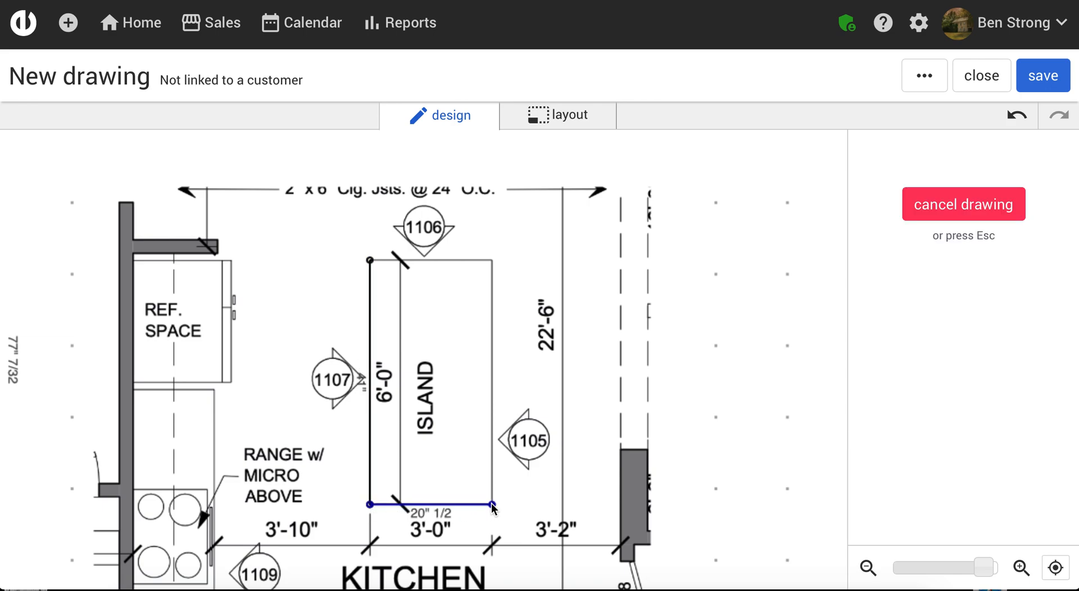
left_click_drag(491, 504, 491, 262)
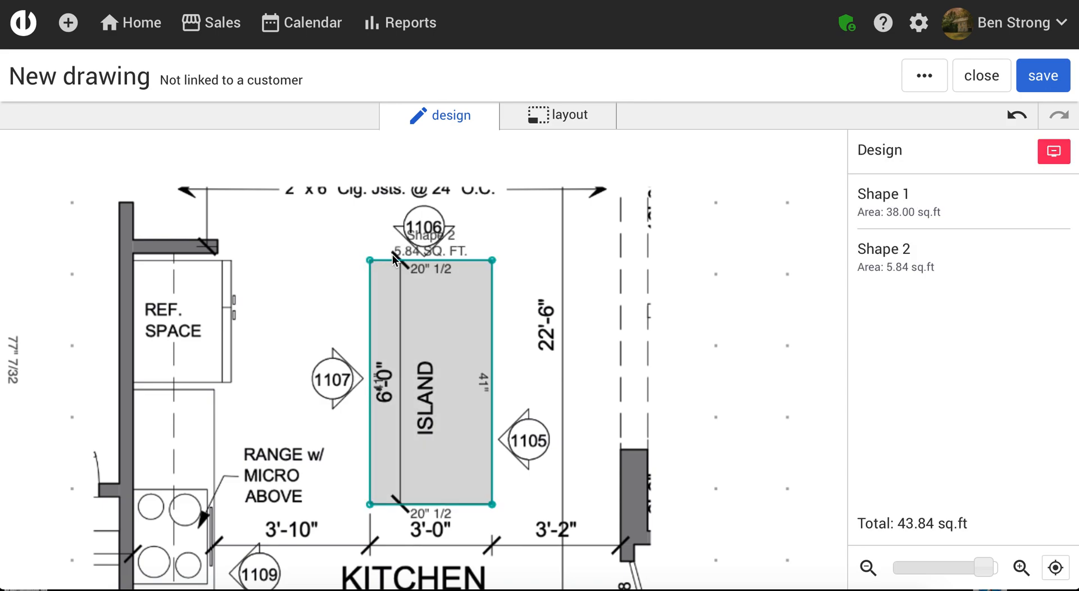
Scale the entire island piece from its top edge to 36 by 72 inches, 18 sq ft
left_click(427, 258)
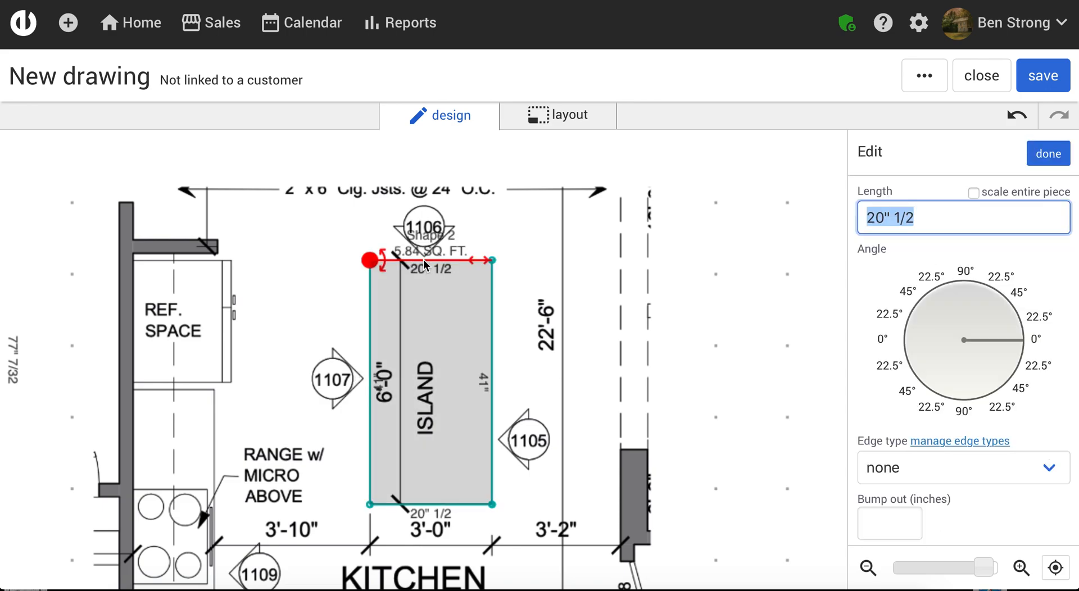
left_click(973, 192)
type("3")
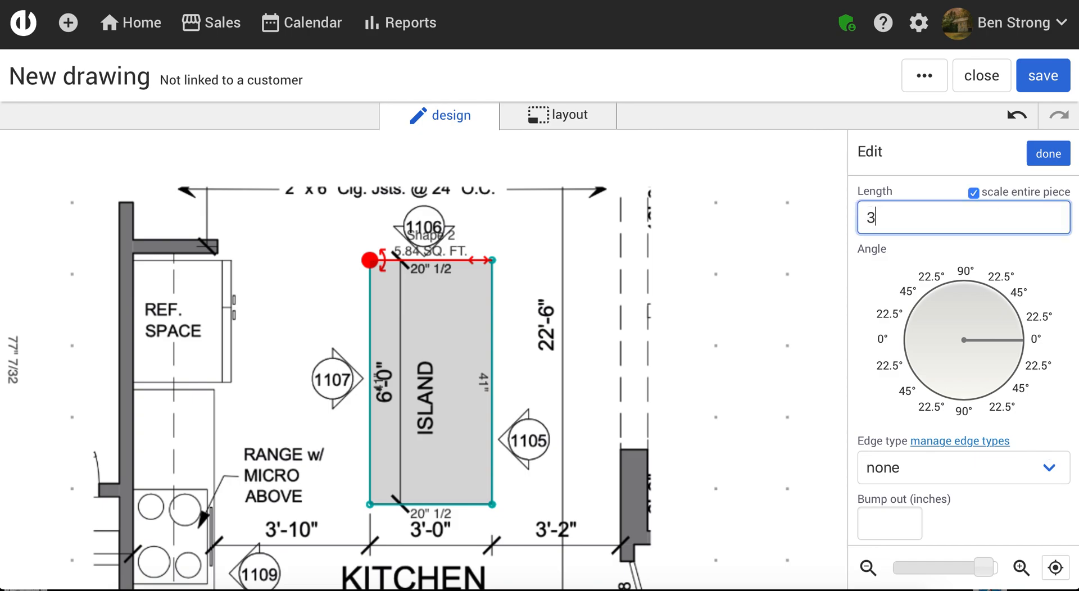
left_click(1047, 153)
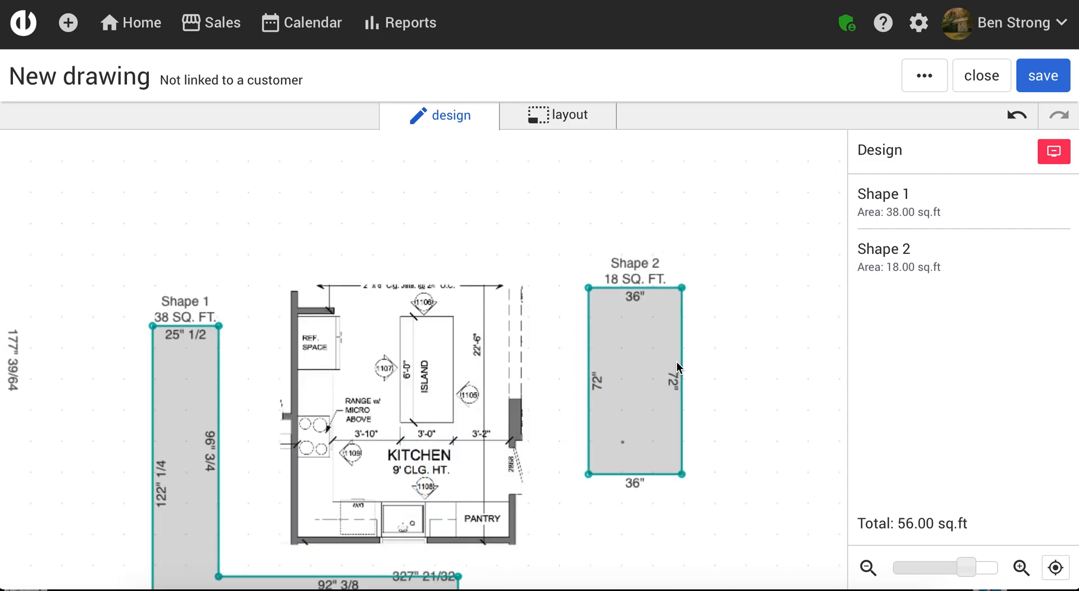
mouse_move(587, 397)
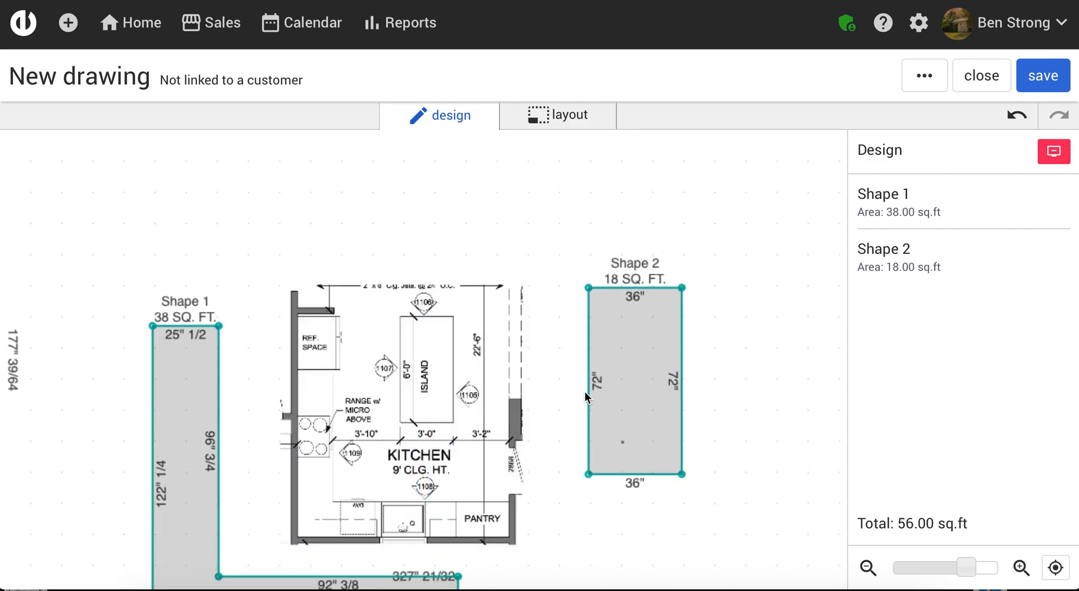
mouse_move(860, 298)
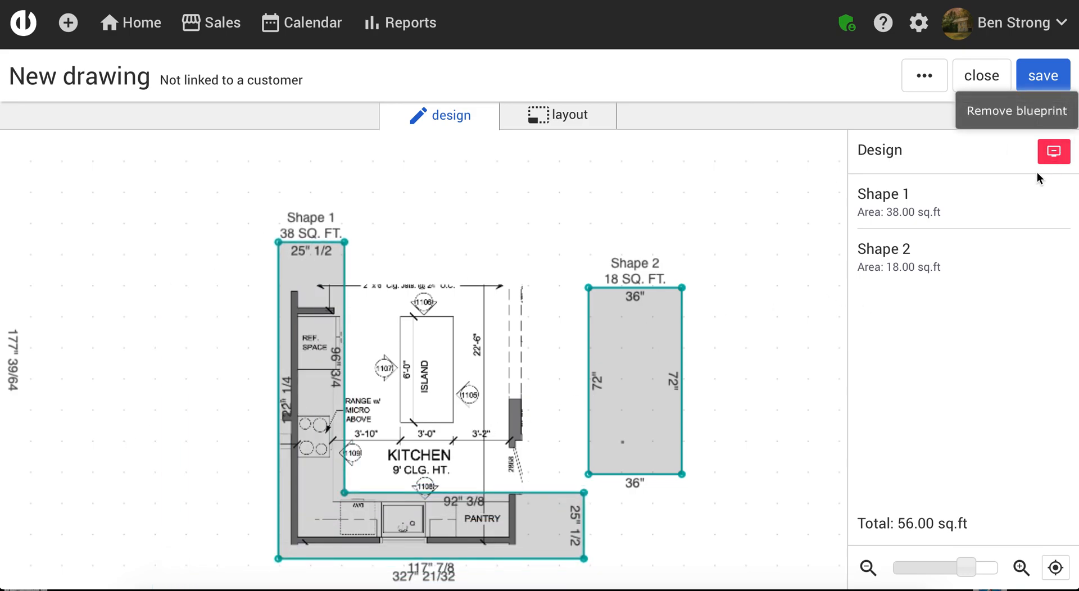
mouse_move(1050, 164)
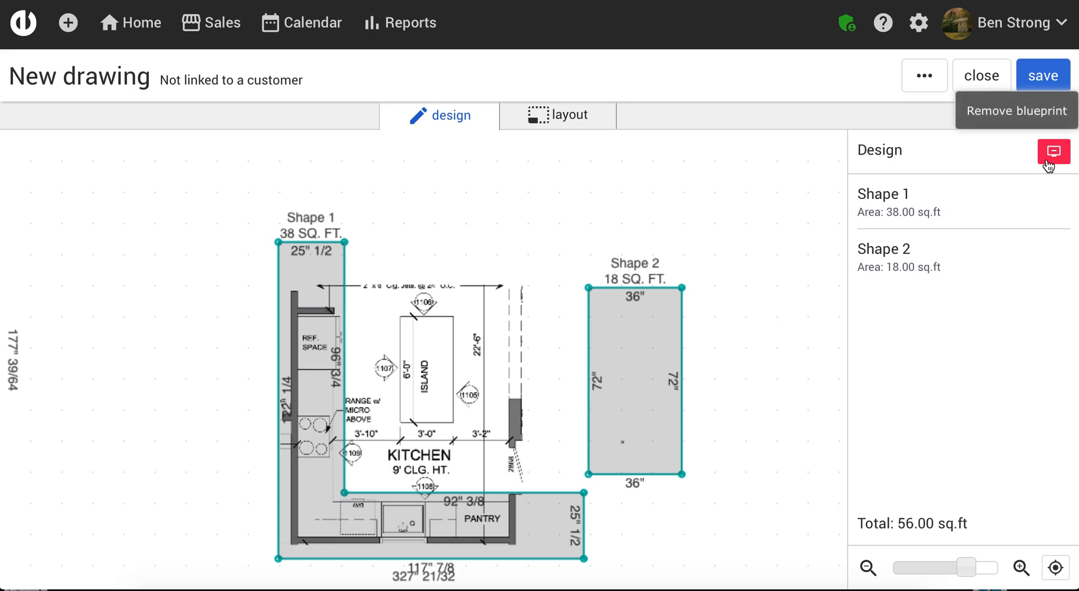
Remove the blueprint and drag the island up into the L-shaped counter's open area
left_click(1052, 150)
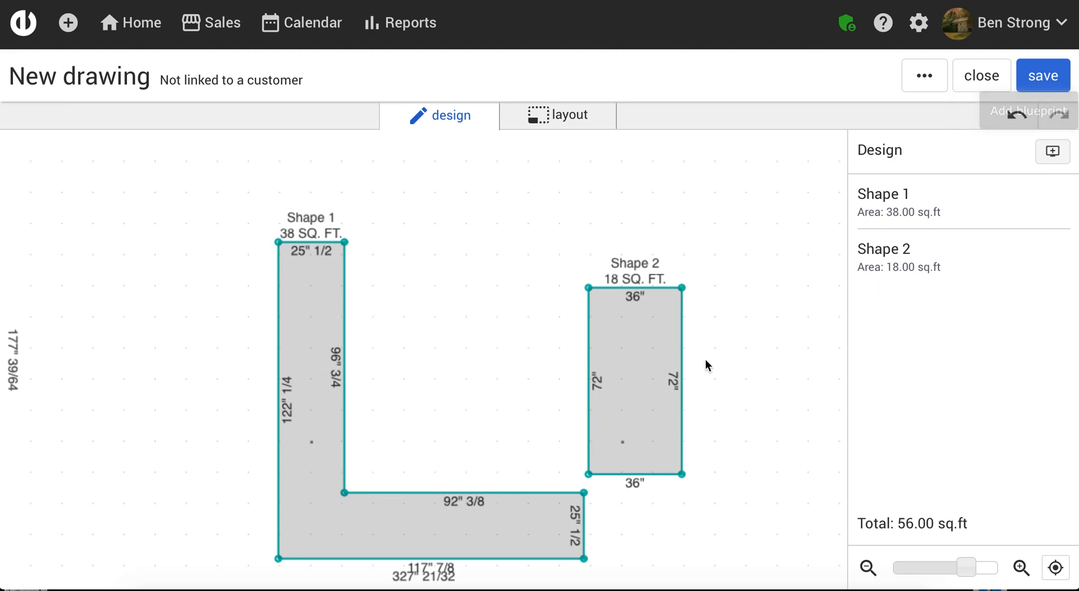
left_click_drag(635, 375, 523, 298)
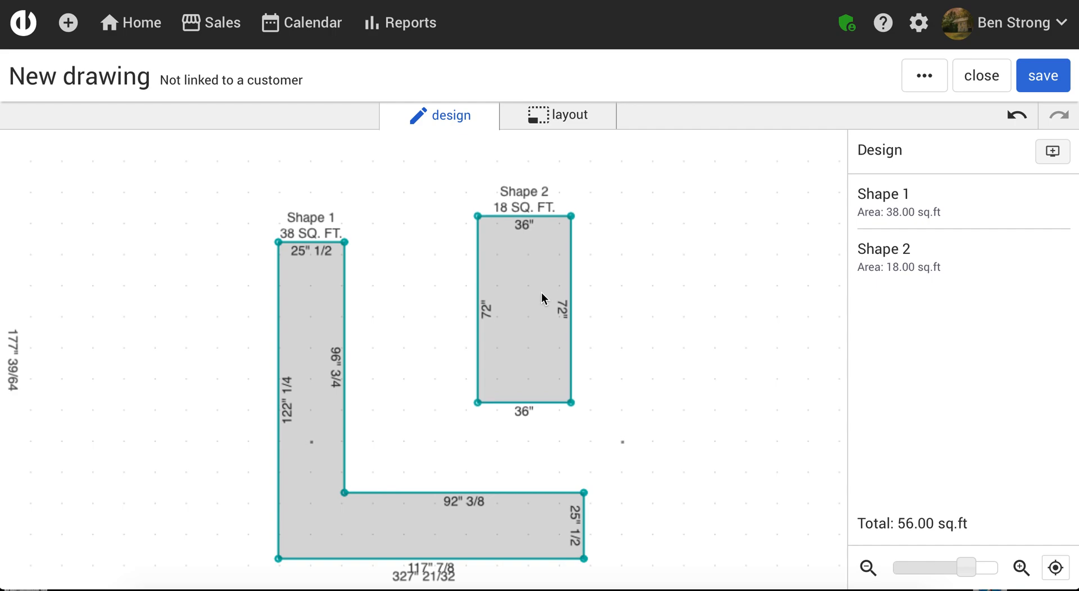